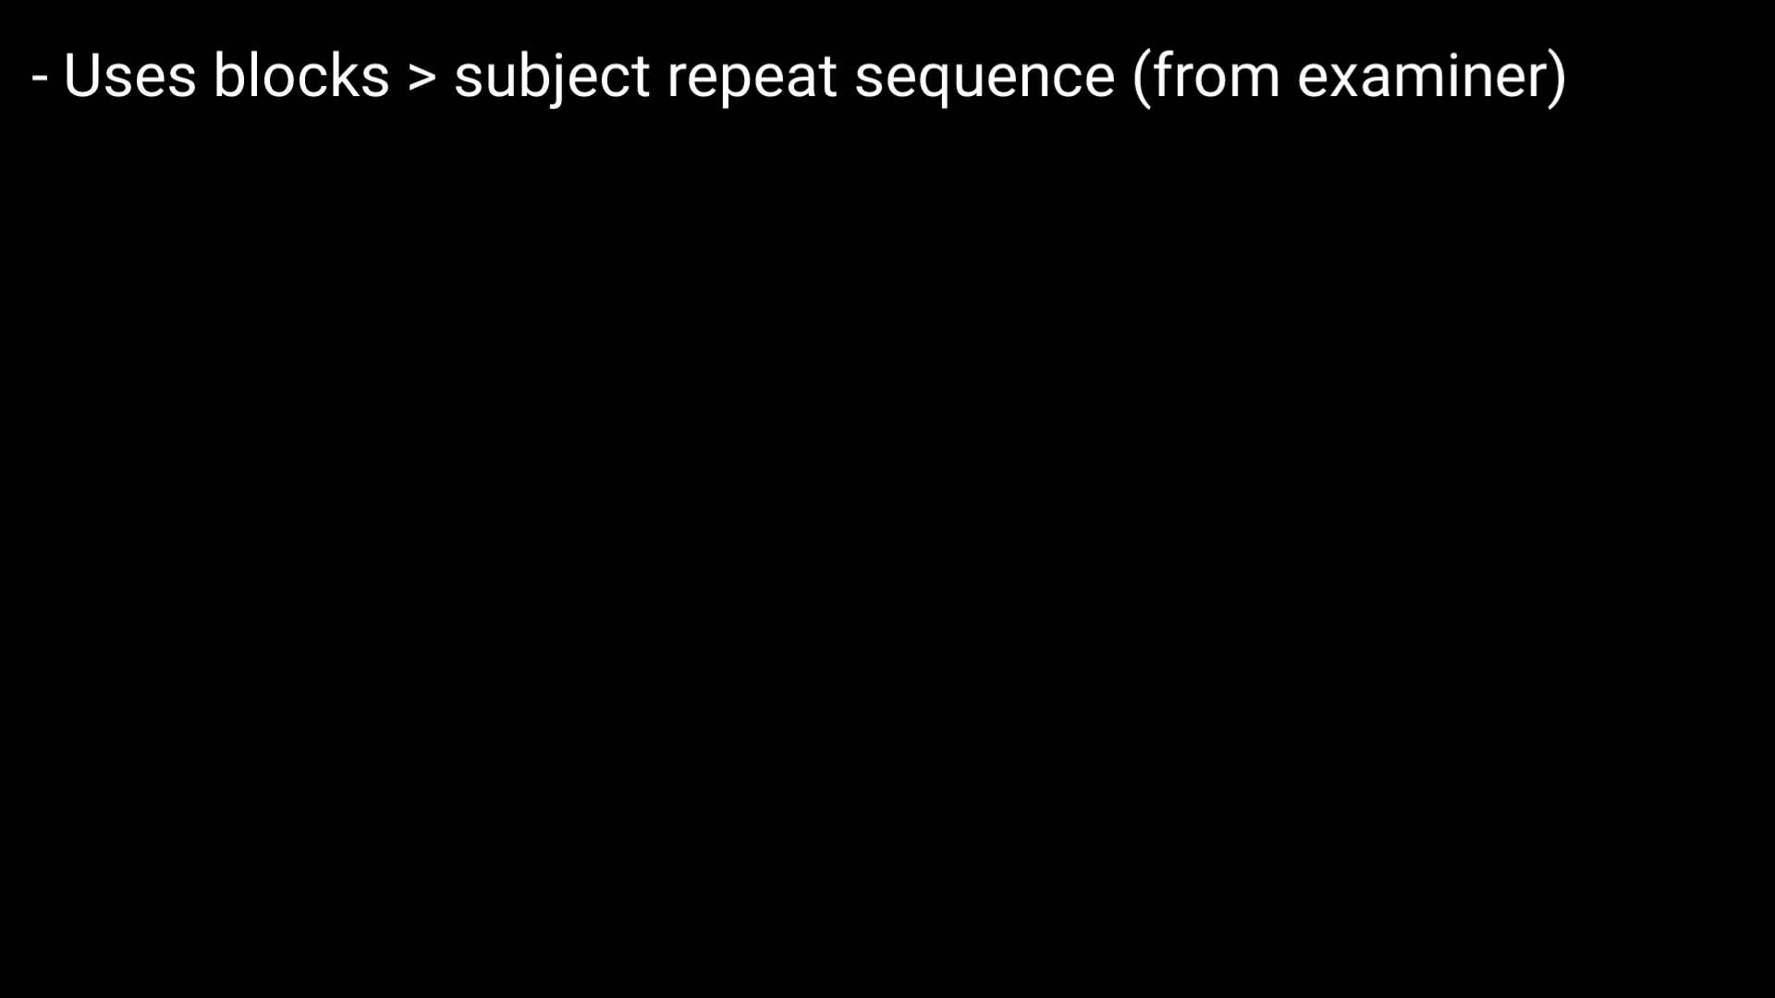
type("- 9 blocks arrangement > before participant")
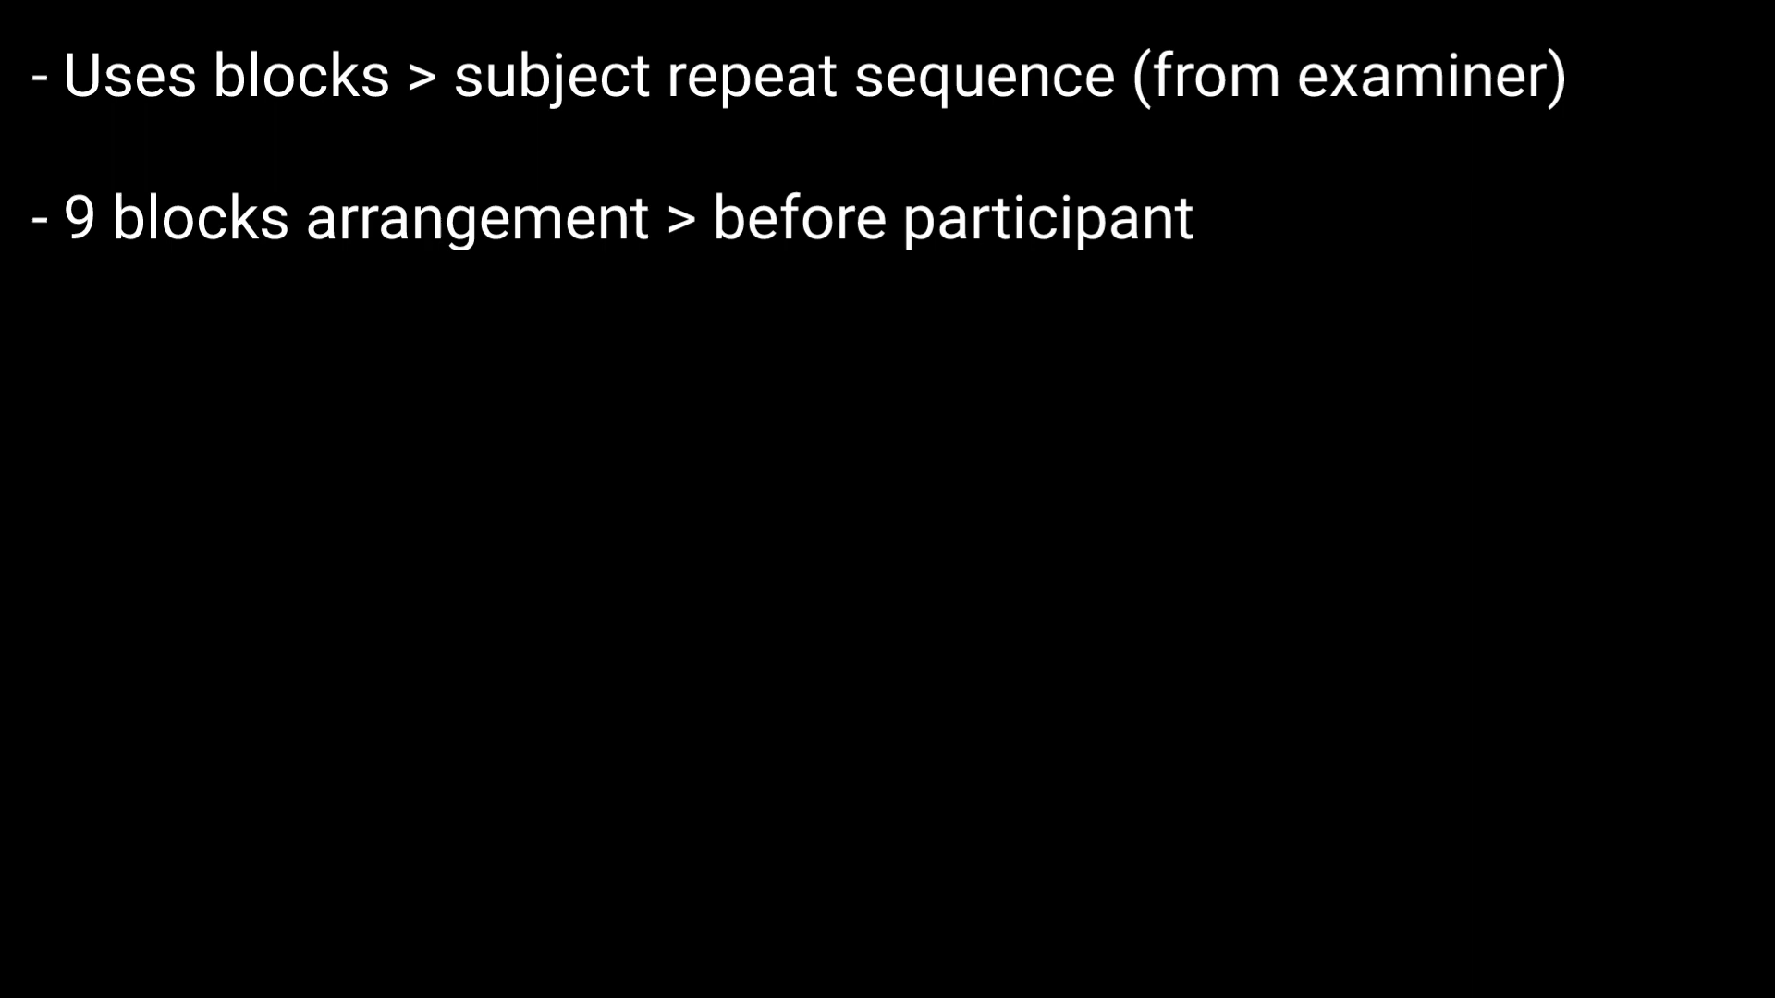
type("- examiner taps > sequence of blocks > one after another")
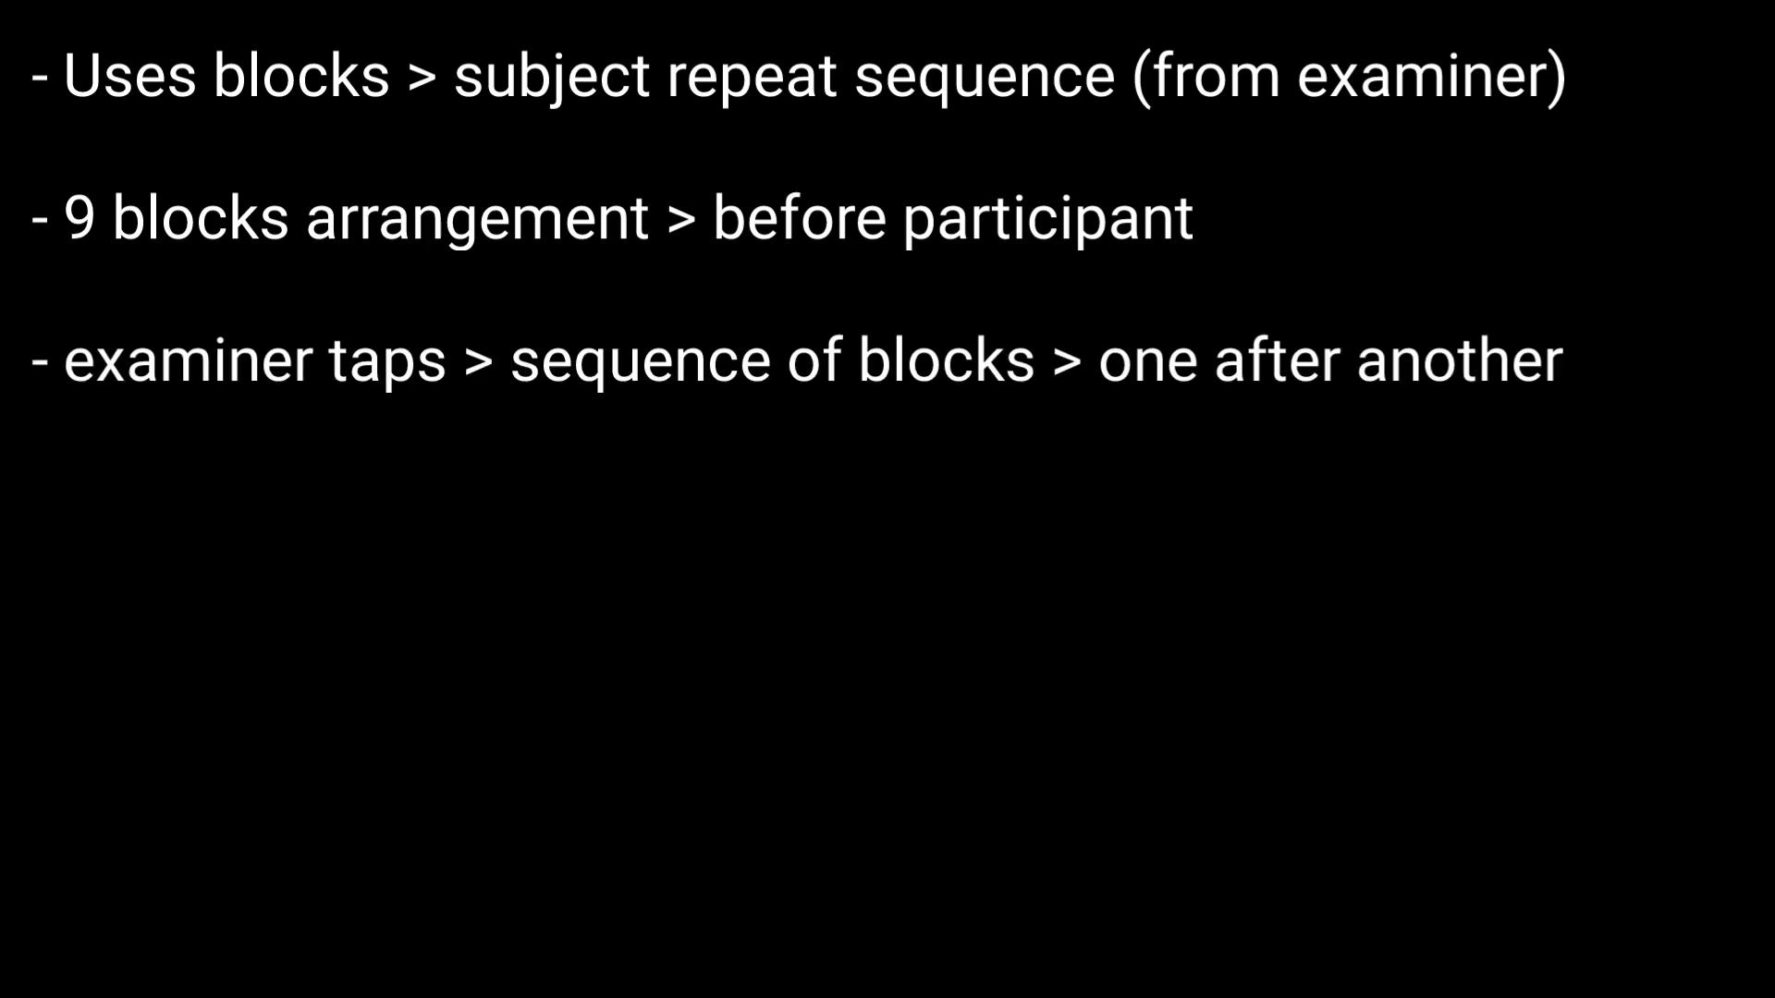